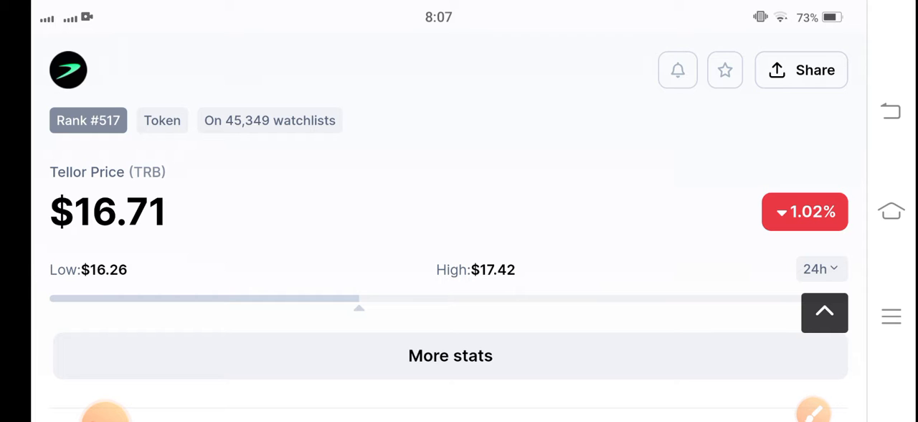
Box the Tellor price with the screen-drawing tool, then clear the annotation.
scroll(down, 3)
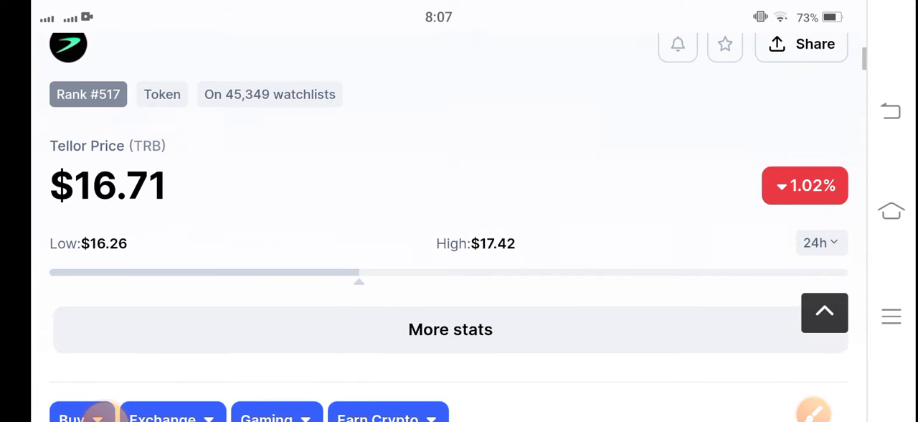
click(852, 328)
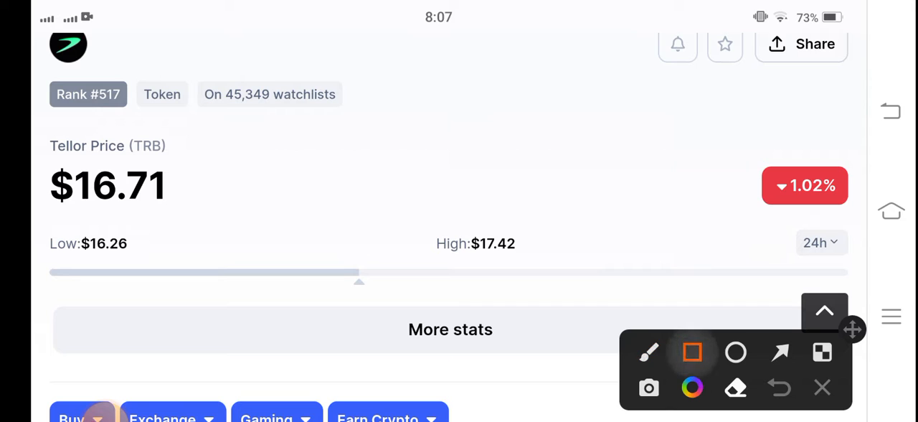
drag(31, 141, 208, 230)
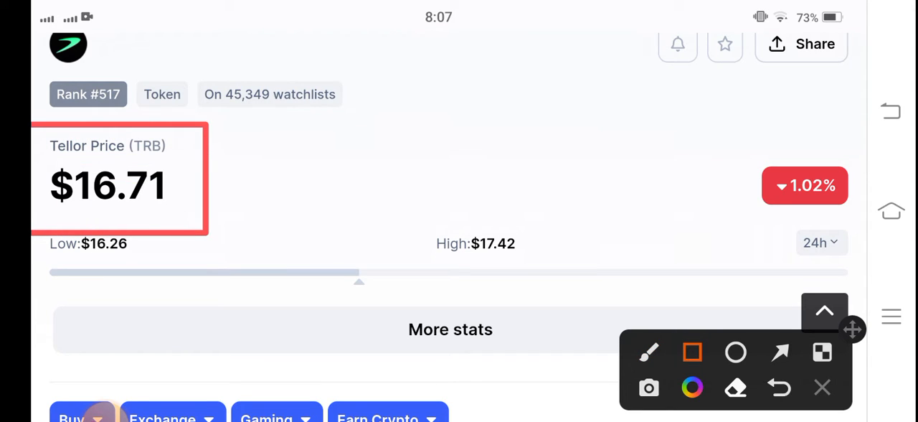
click(779, 353)
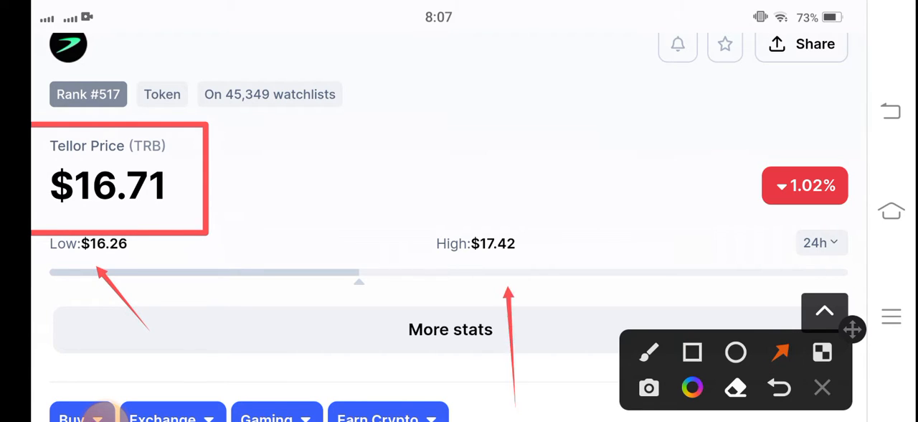
click(822, 387)
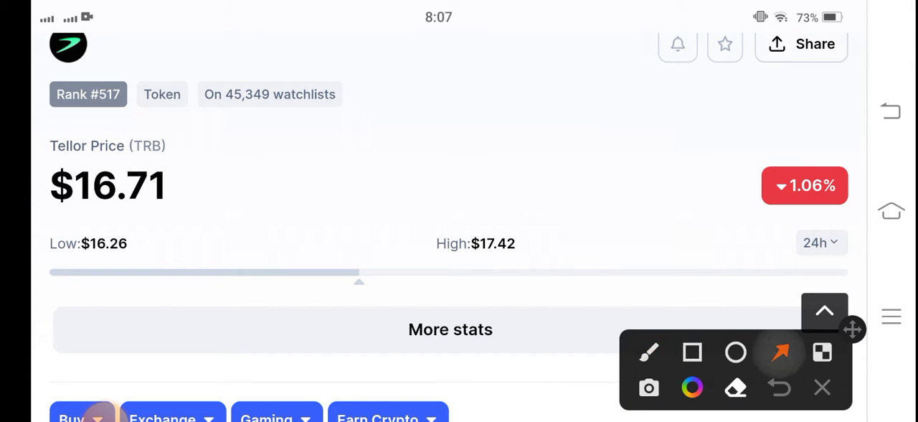
Mark the 24h low, percentage change and trading volume with arrows, then clear the drawings.
drag(662, 146, 744, 165)
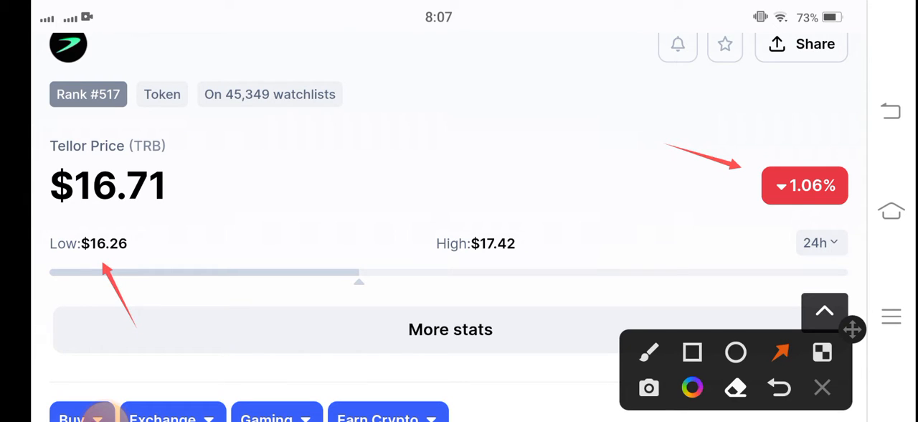
click(822, 388)
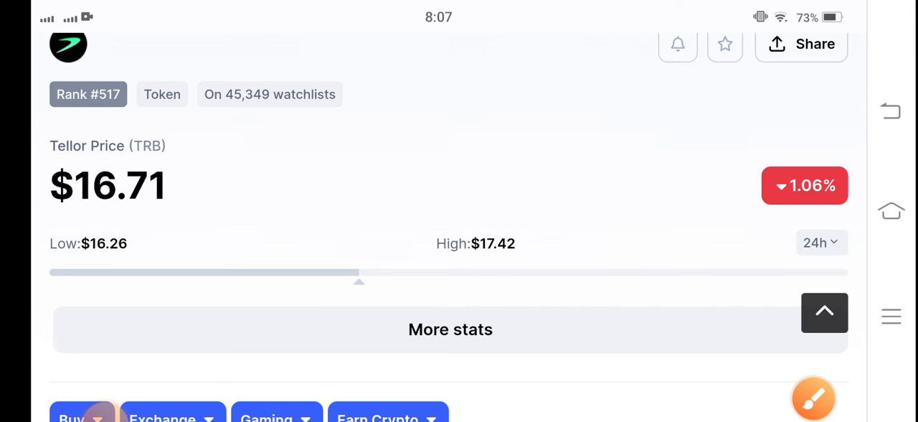
scroll(down, 3)
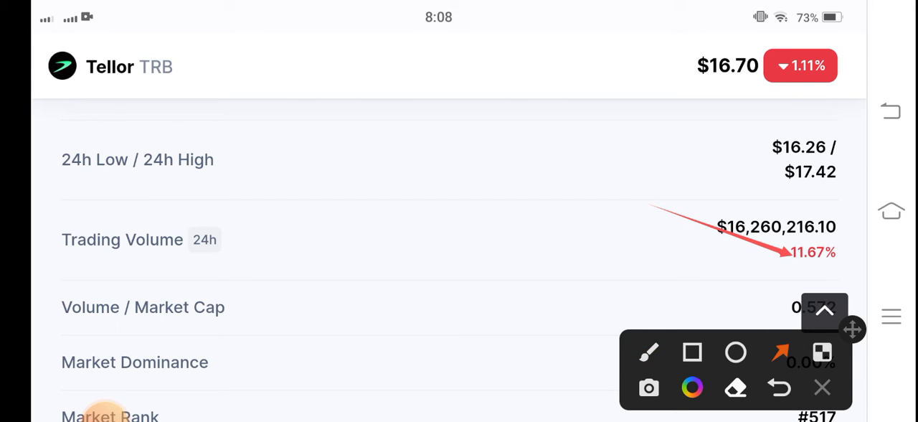
click(823, 387)
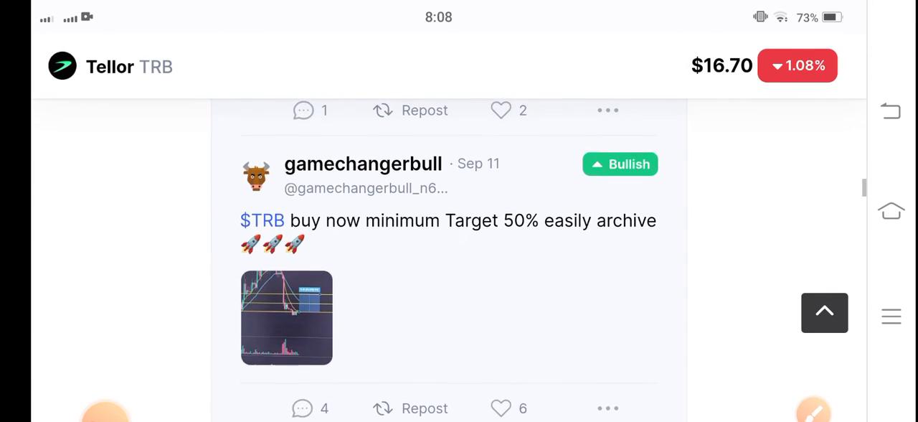
Scroll through the Sep 12 TRB community posts and back up.
scroll(down, 3)
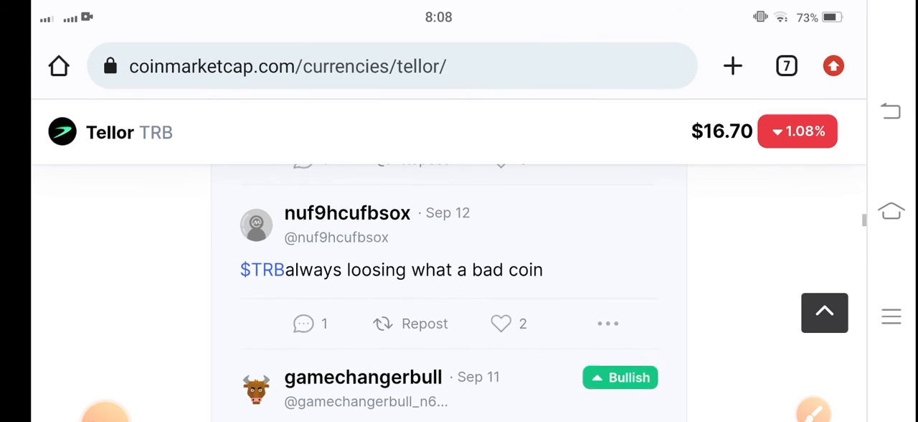
scroll(down, 3)
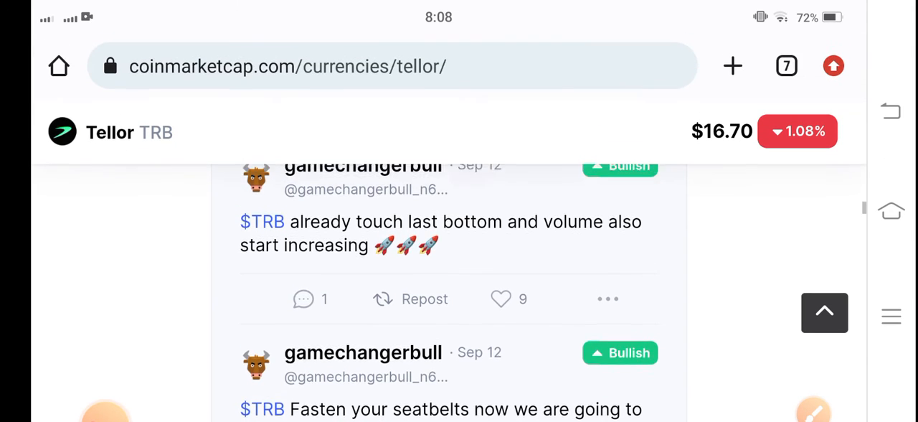
scroll(up, 3)
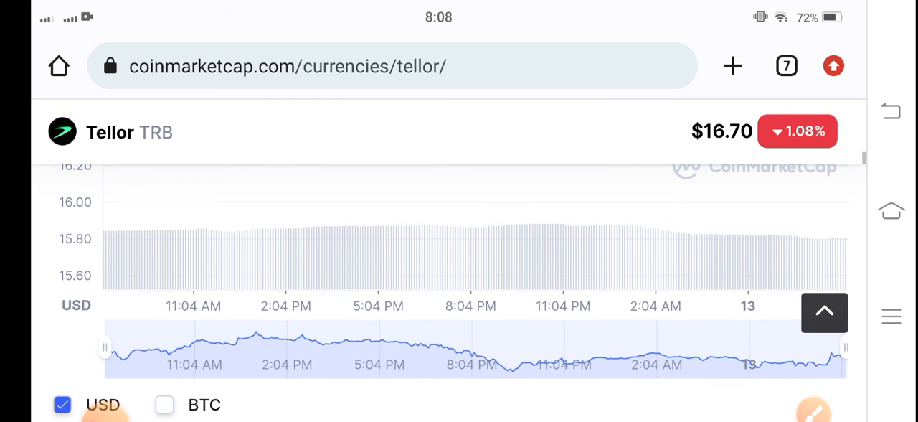
Scroll to bring the full 24-hour TRB price chart into view.
scroll(down, 3)
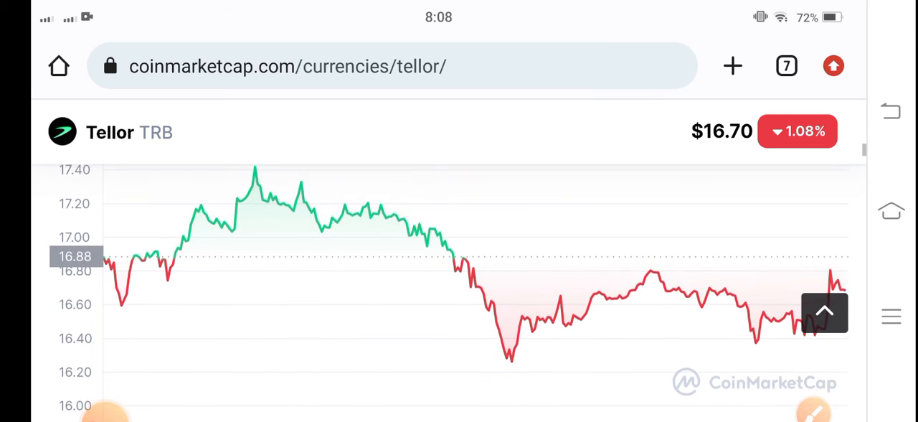
scroll(down, 3)
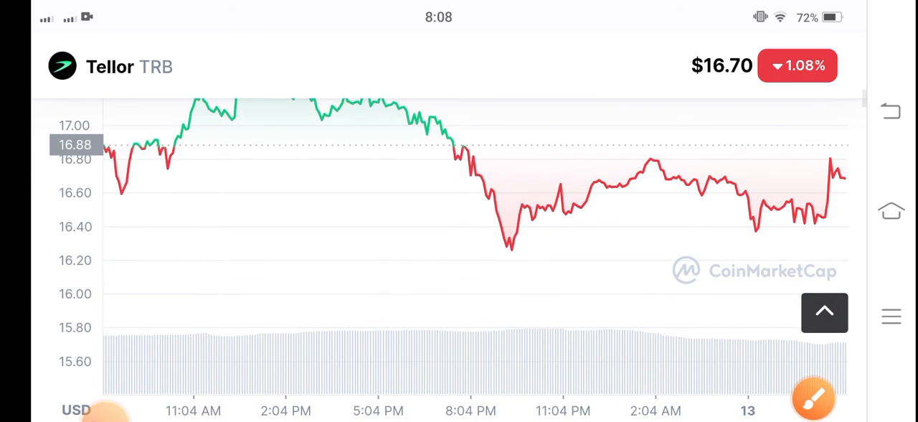
click(812, 399)
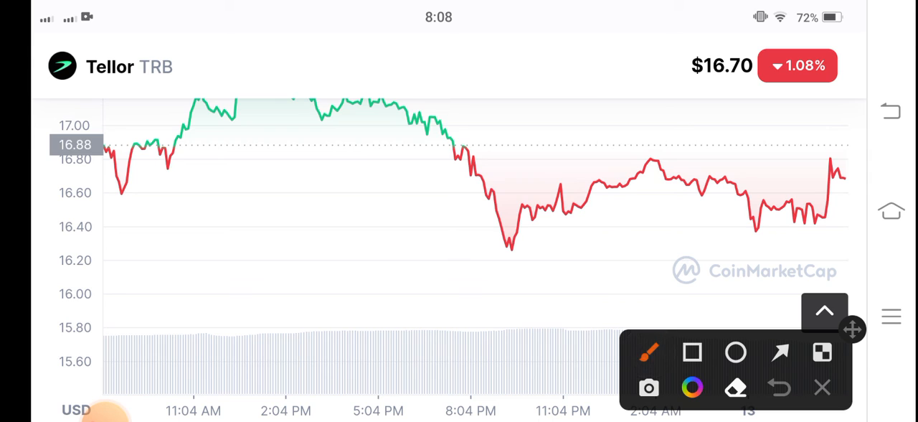
drag(403, 256, 863, 236)
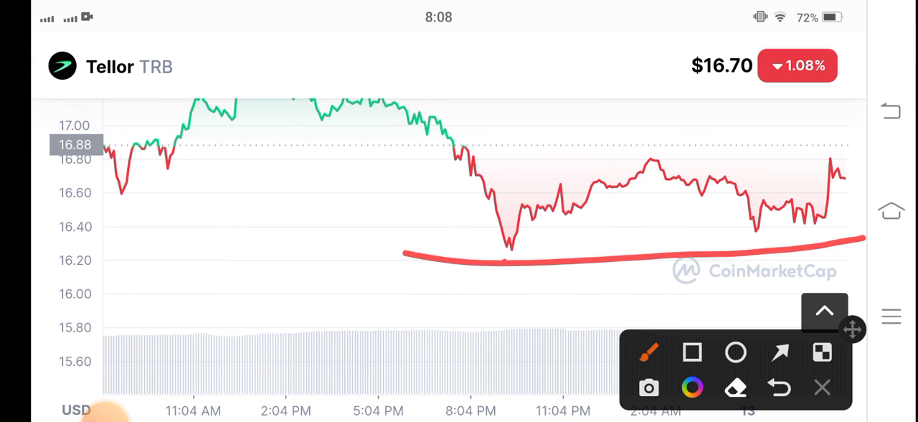
drag(513, 258, 811, 143)
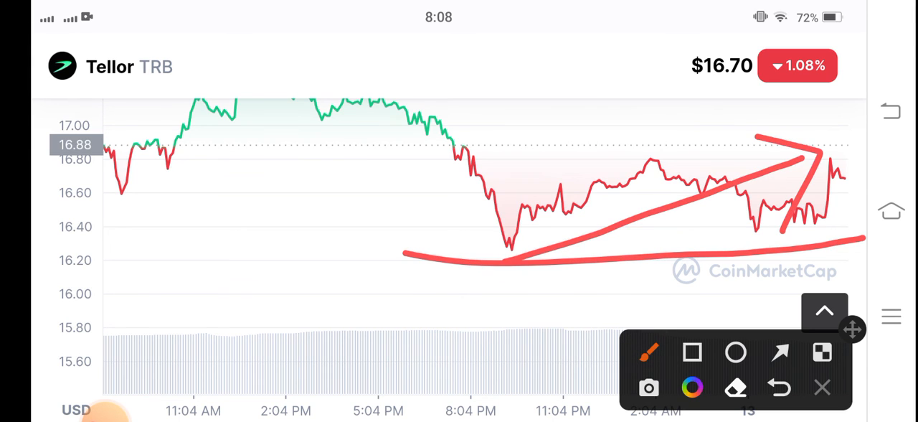
click(422, 146)
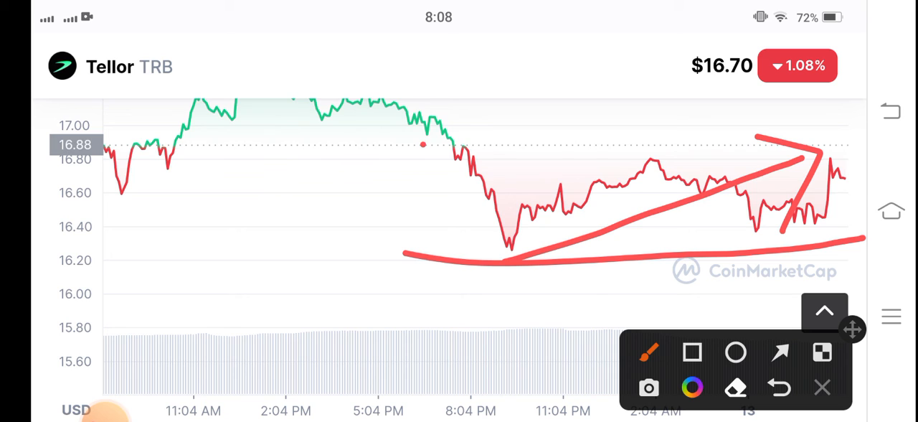
drag(419, 140, 858, 136)
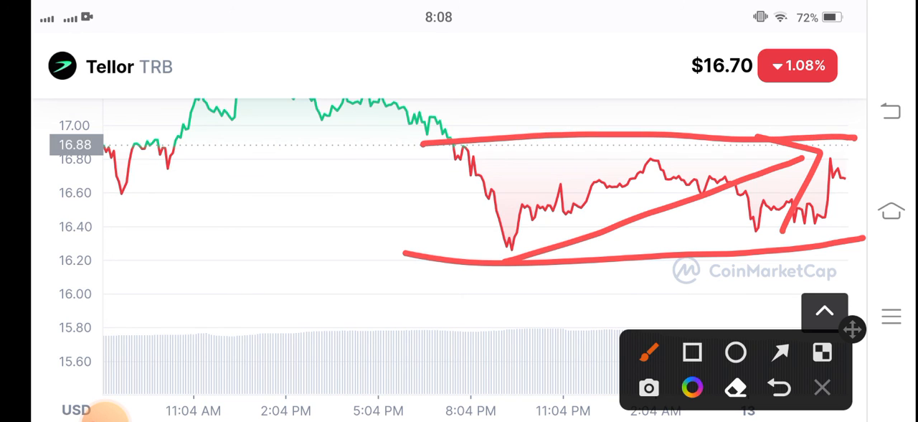
click(822, 387)
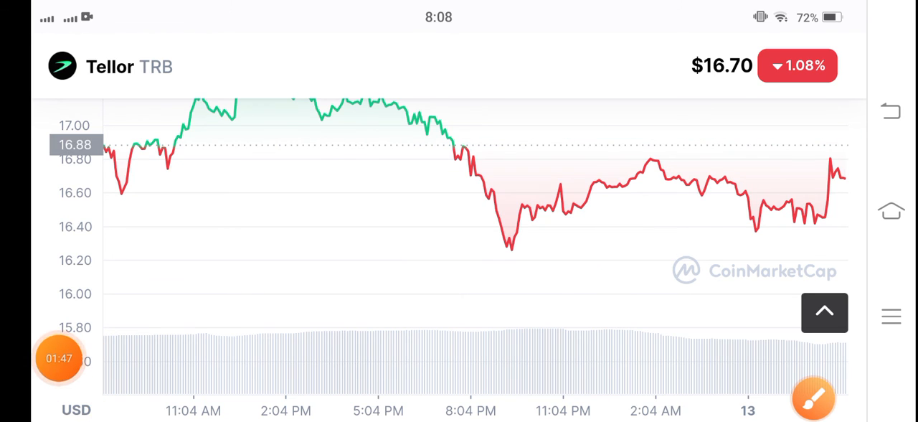